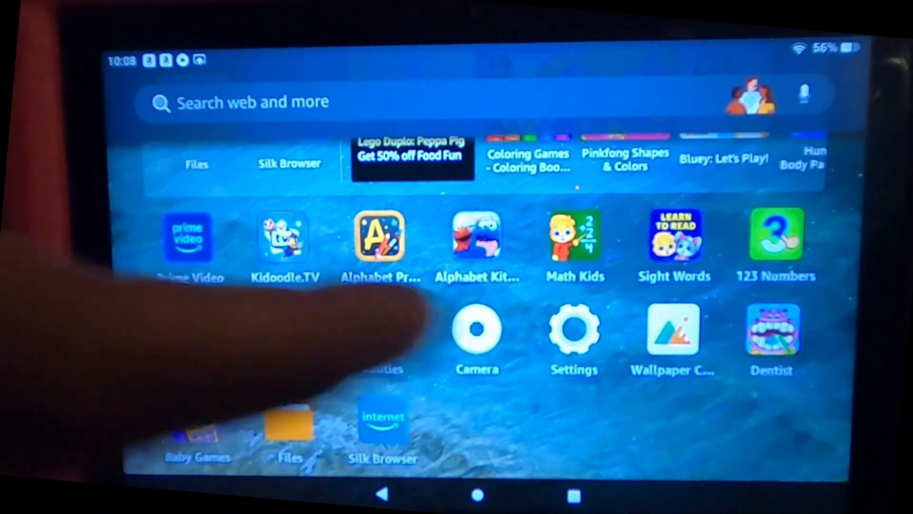
- Confirm Silk Browser may install unknown apps under Security & Privacy > Apps from Unknown Sources
click(575, 330)
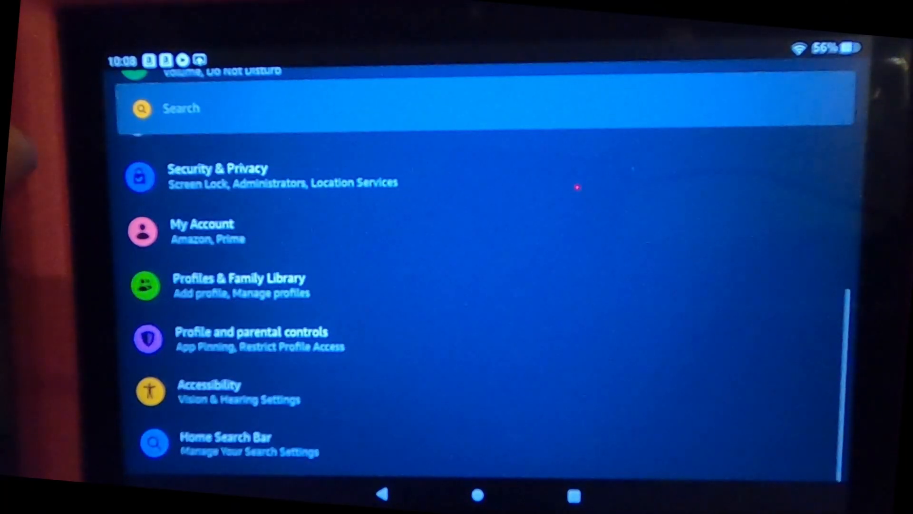
click(217, 175)
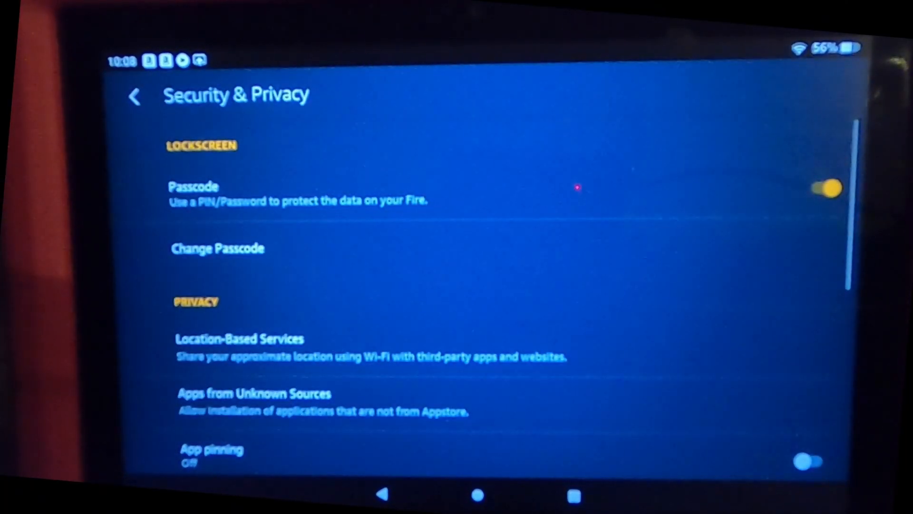
click(253, 393)
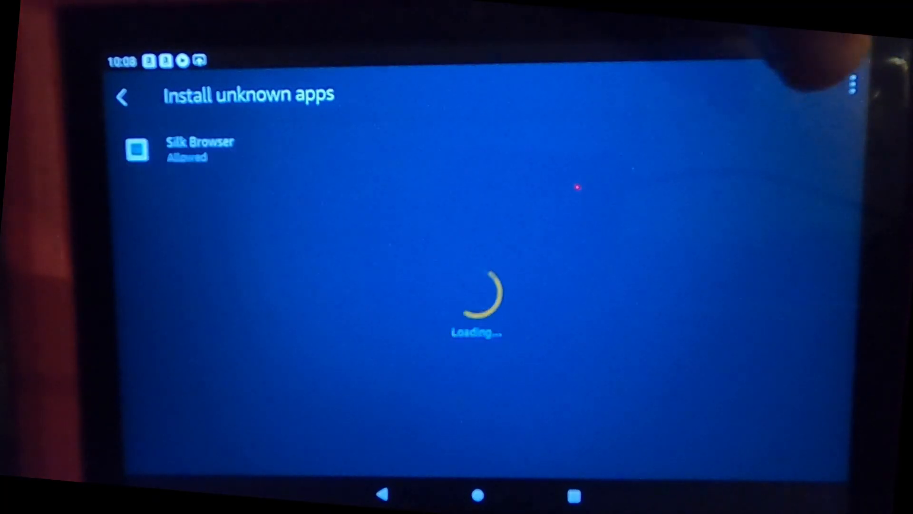
click(201, 148)
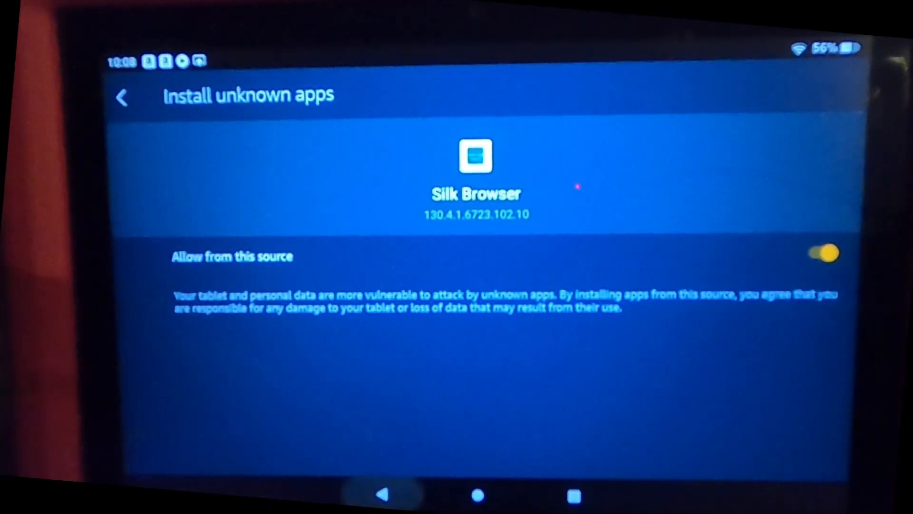
click(133, 97)
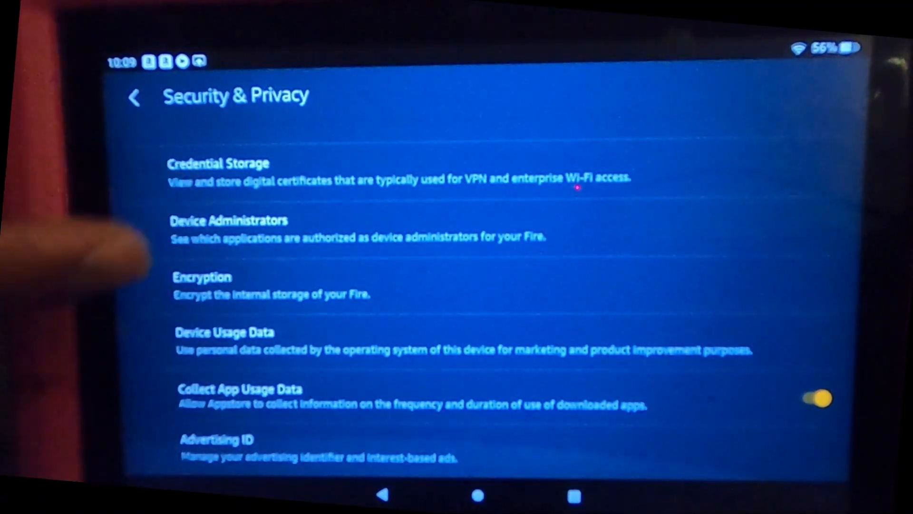
- Review Device Options from the main Settings list, then return to the home screen
scroll(down, 3)
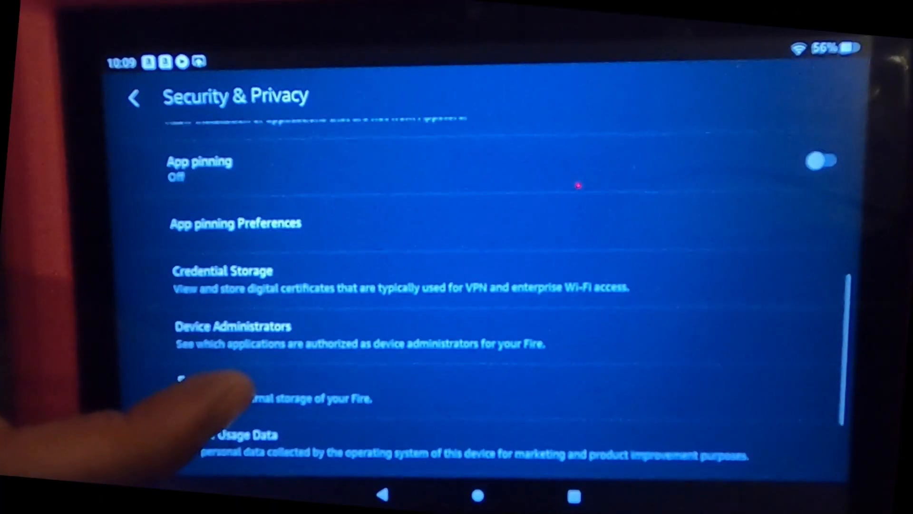
click(135, 97)
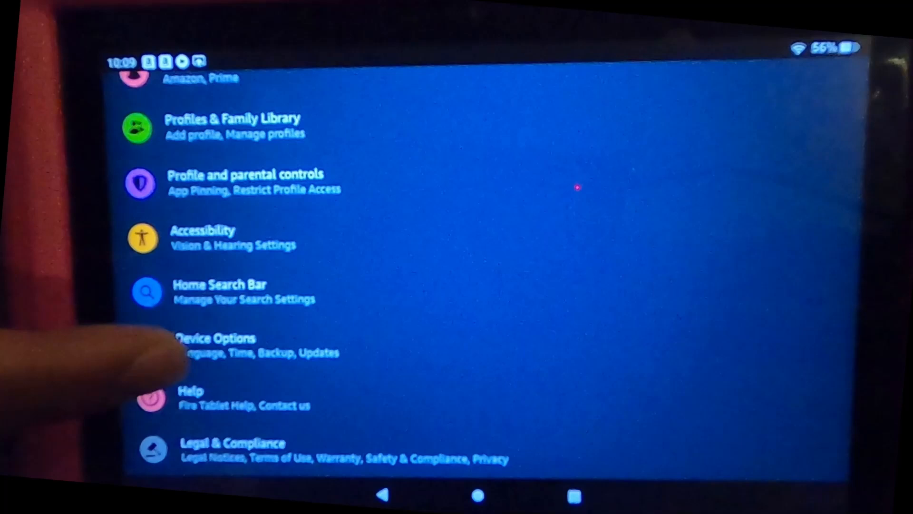
click(216, 343)
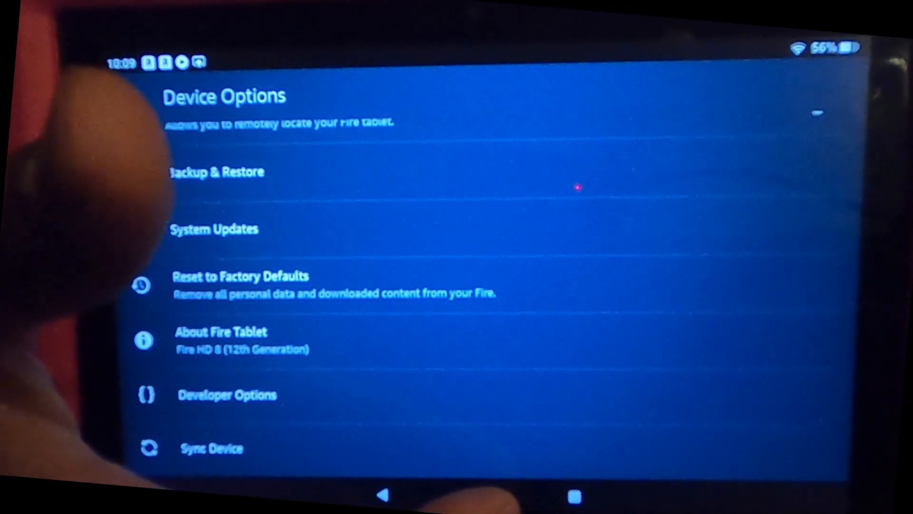
click(477, 496)
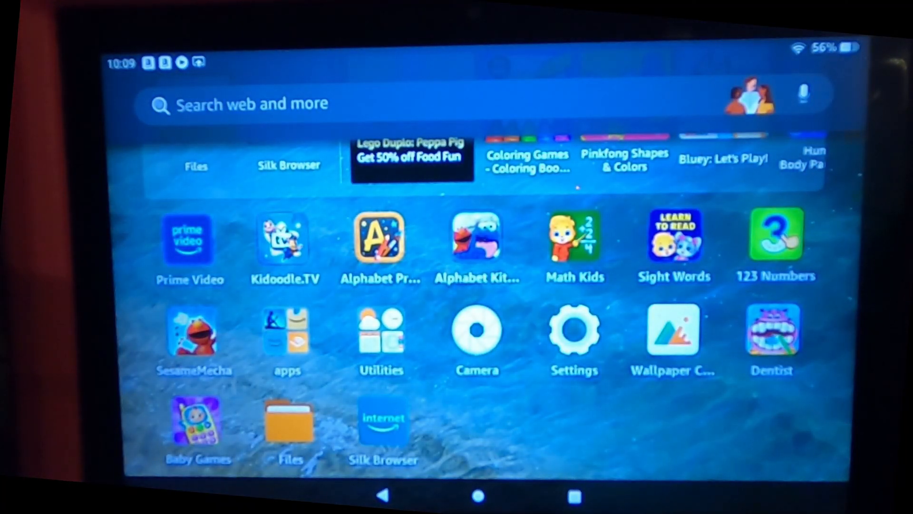
- Launch Silk Browser on the How-To Geek Play Store guide and reach its quick links
click(383, 423)
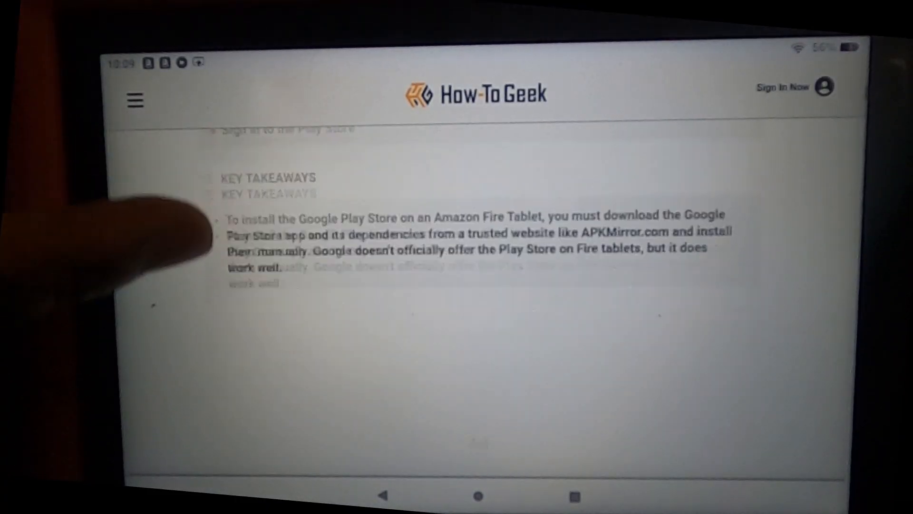
scroll(down, 3)
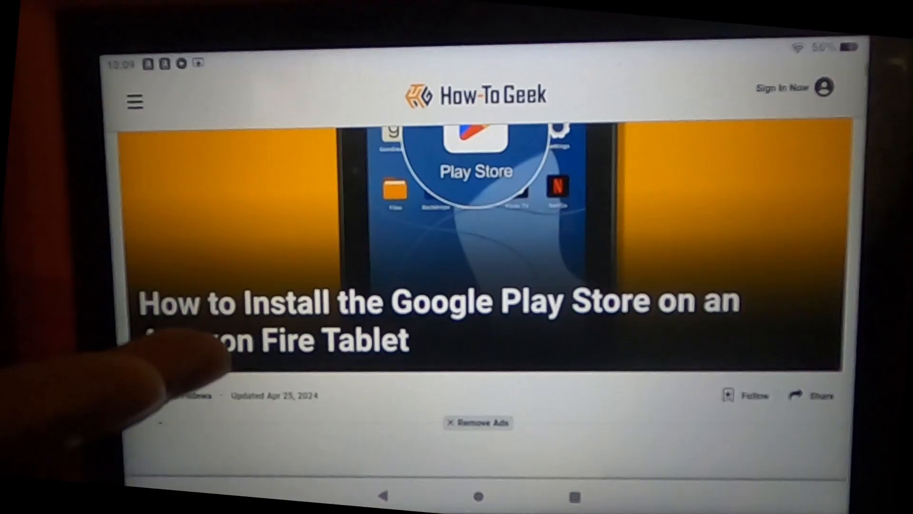
scroll(down, 3)
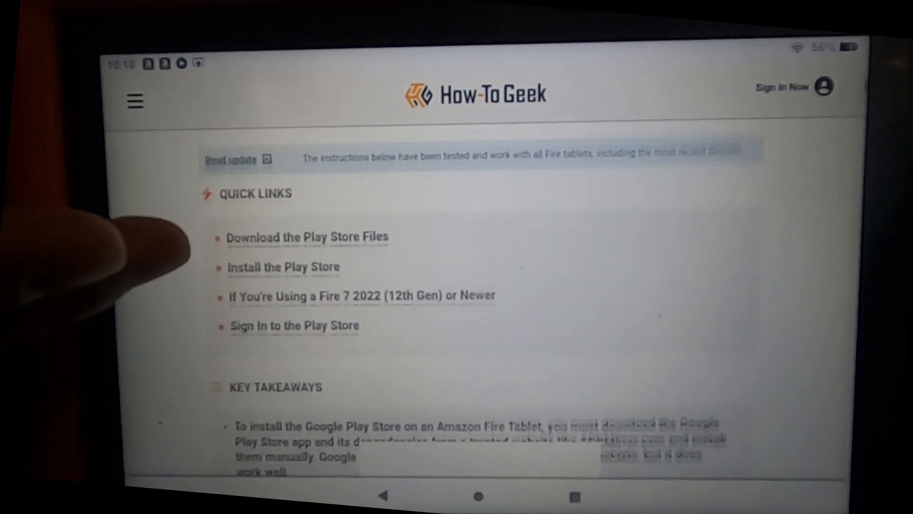
- Scroll past Quick Links and Key Takeaways to the per-model Google Account Manager download table
scroll(down, 3)
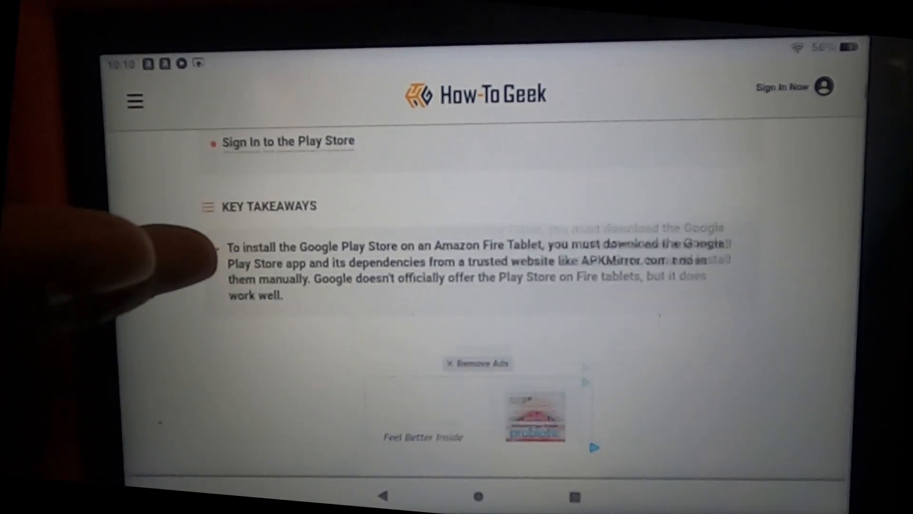
scroll(down, 3)
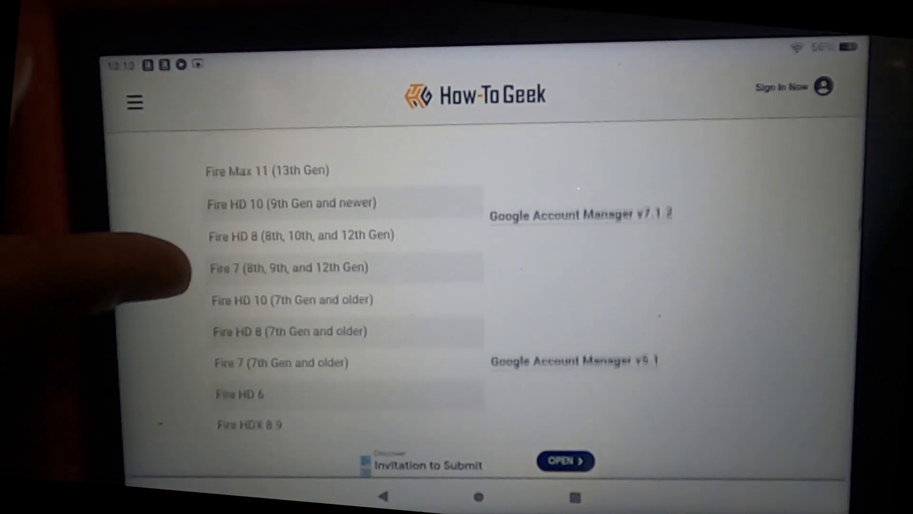
scroll(down, 3)
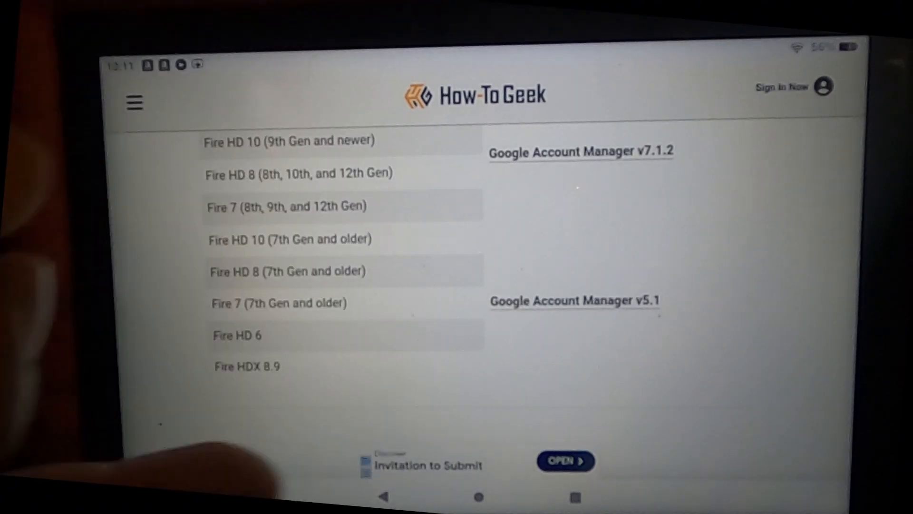
scroll(down, 3)
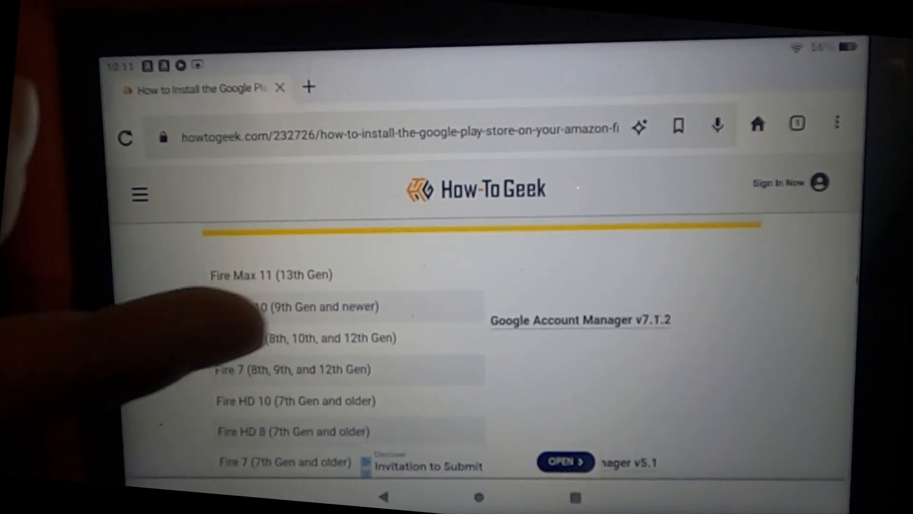
- Open Google Account Manager 7.1.2 on APKMirror in a new tab and jump to its download details
click(581, 319)
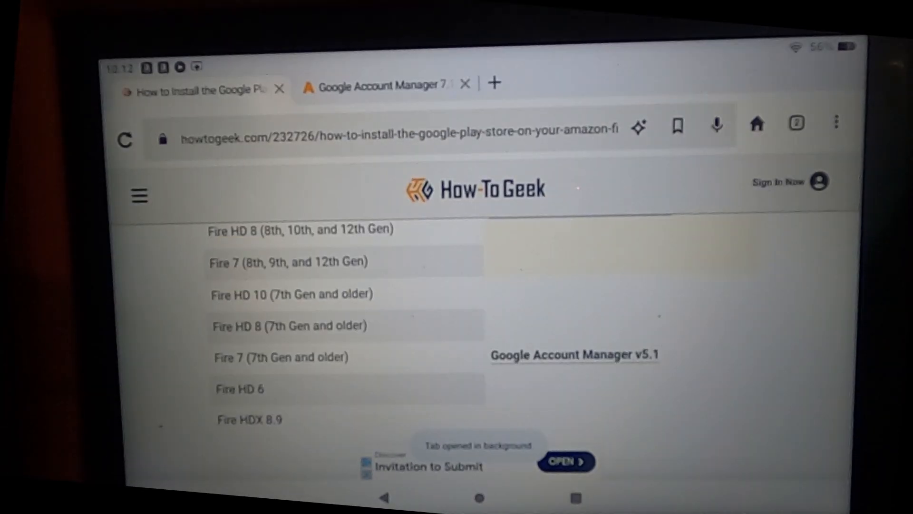
click(385, 85)
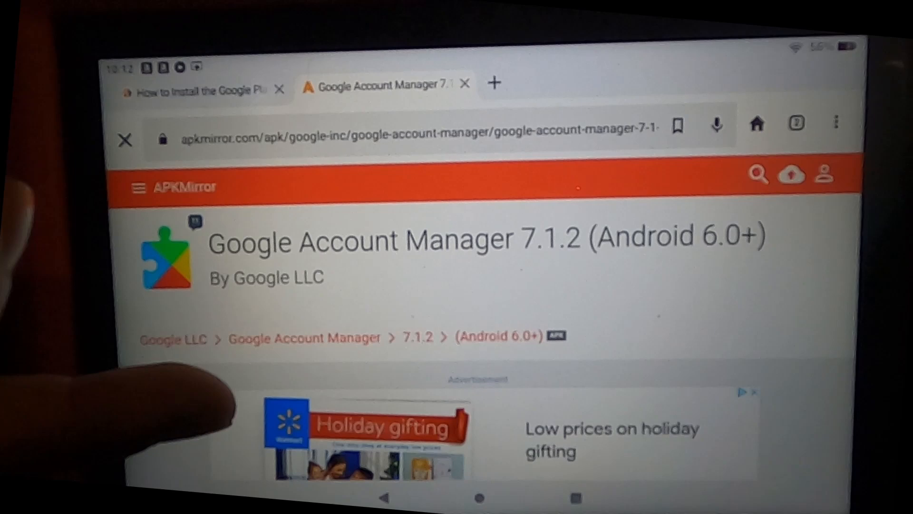
scroll(down, 3)
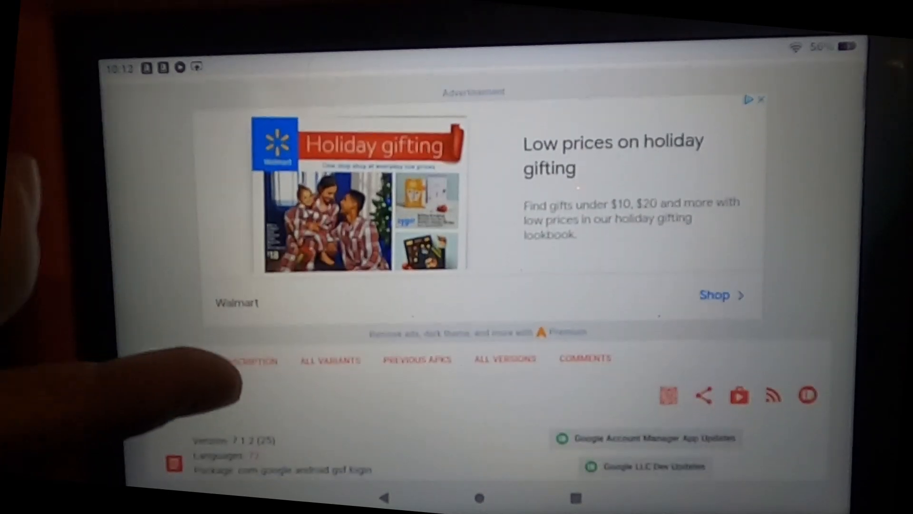
scroll(down, 3)
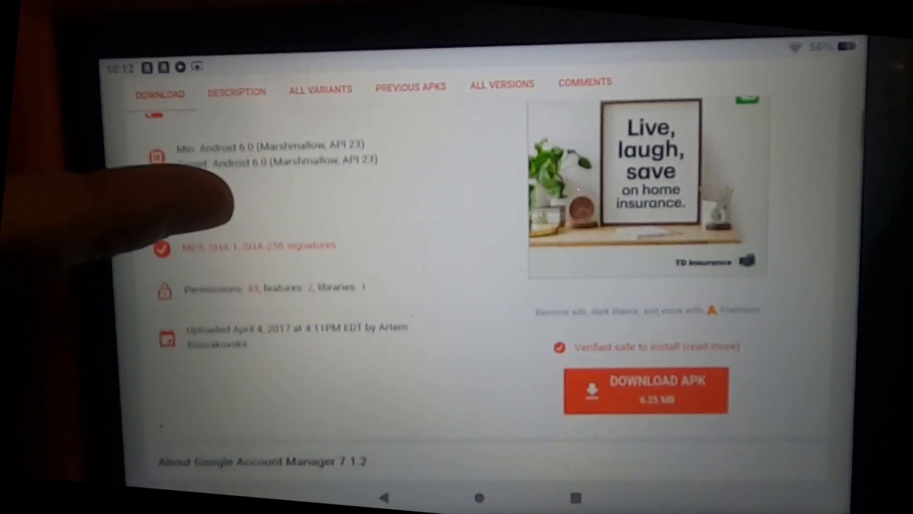
scroll(down, 3)
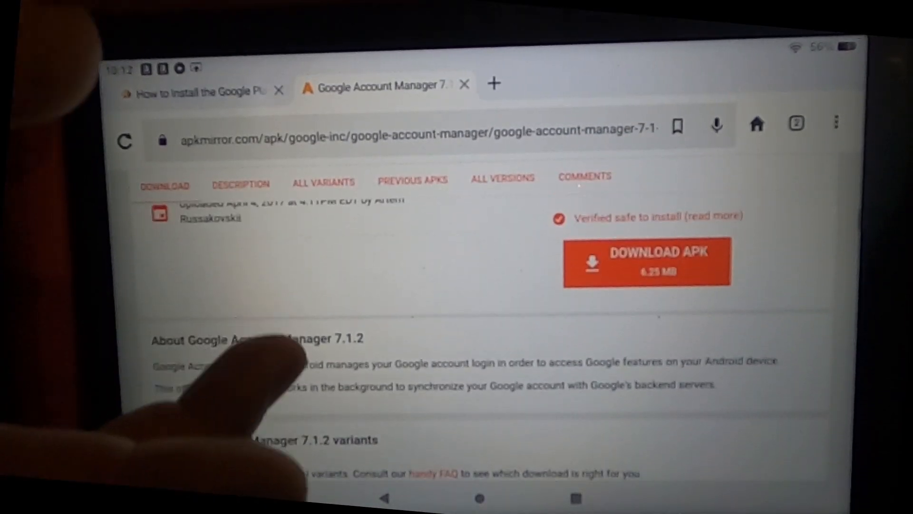
click(645, 263)
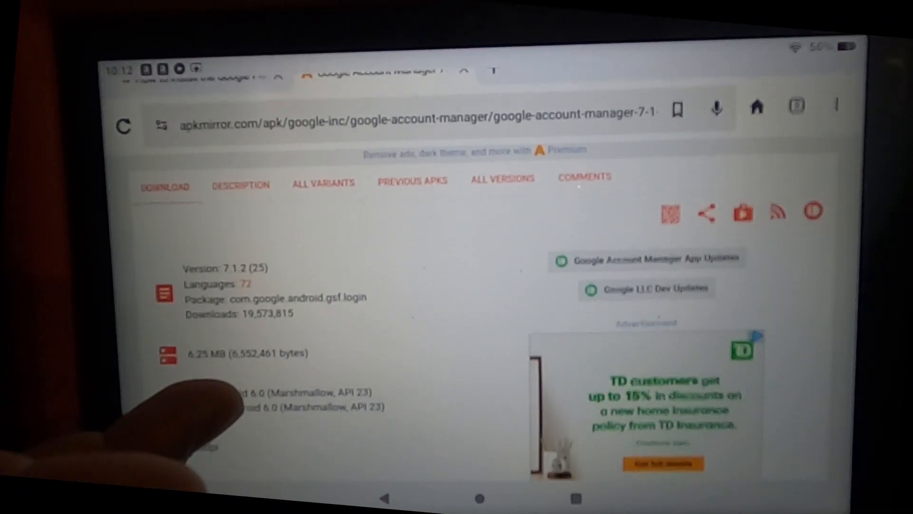
- Download the 6.25 MB Google Account Manager 7.1.2 APK and close its tab
scroll(down, 3)
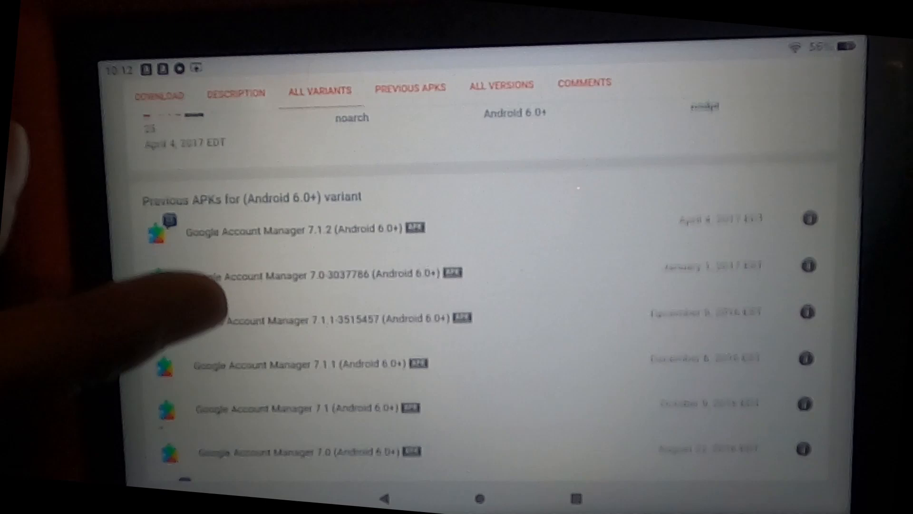
click(501, 87)
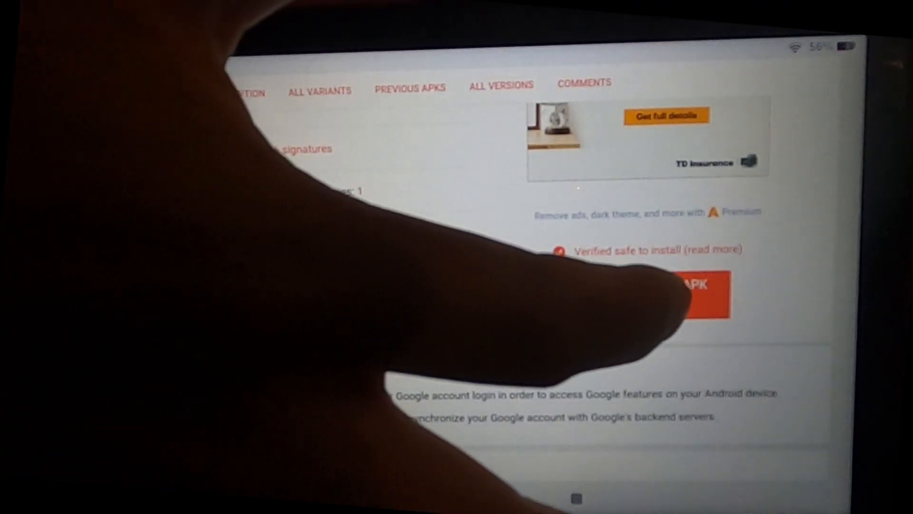
click(686, 294)
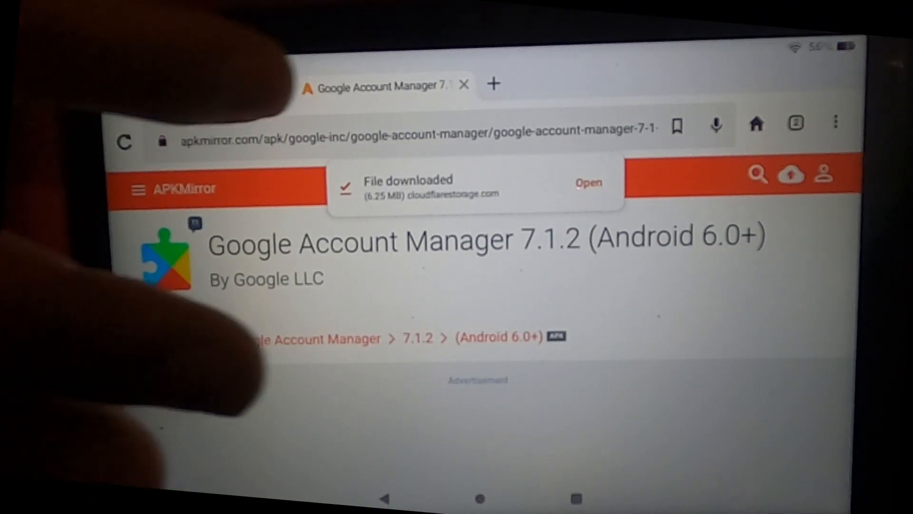
click(464, 84)
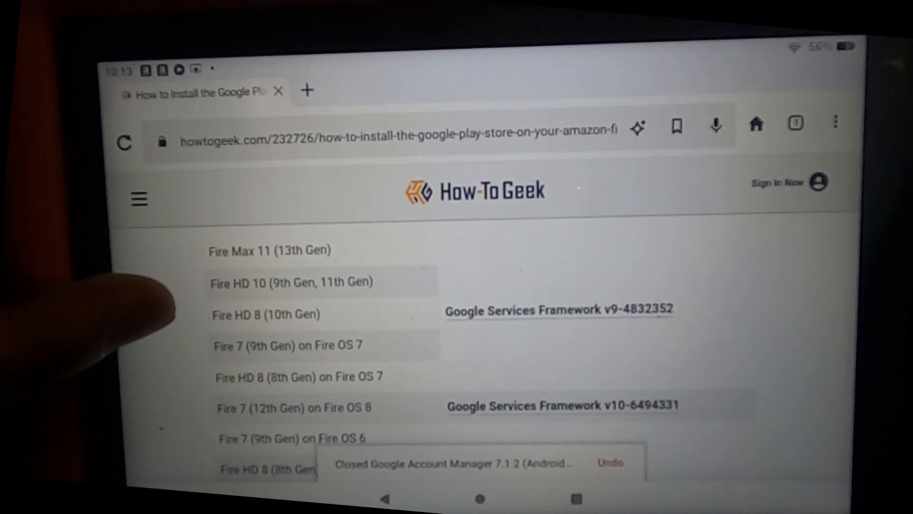
- Get Google Services Framework 9-4832352 (4.59 MB) for Fire HD 8 (10th Gen) and return to the guide
scroll(down, 3)
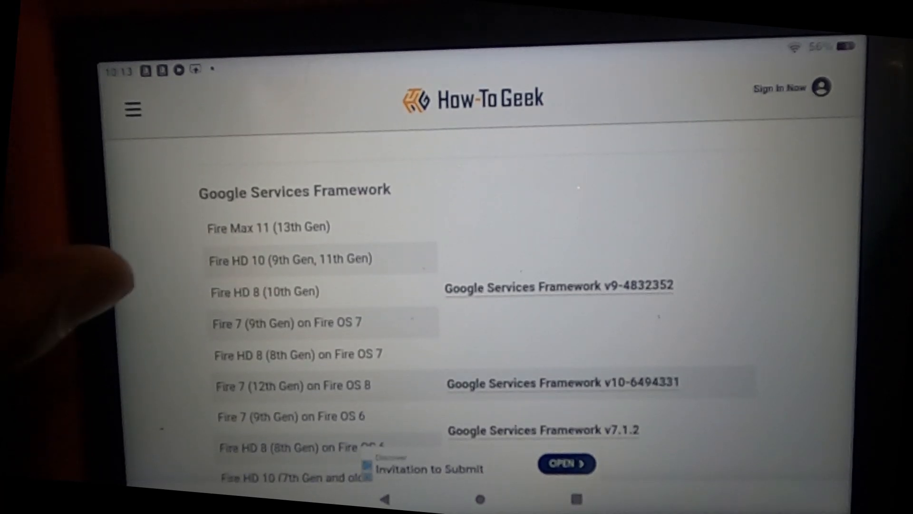
scroll(down, 3)
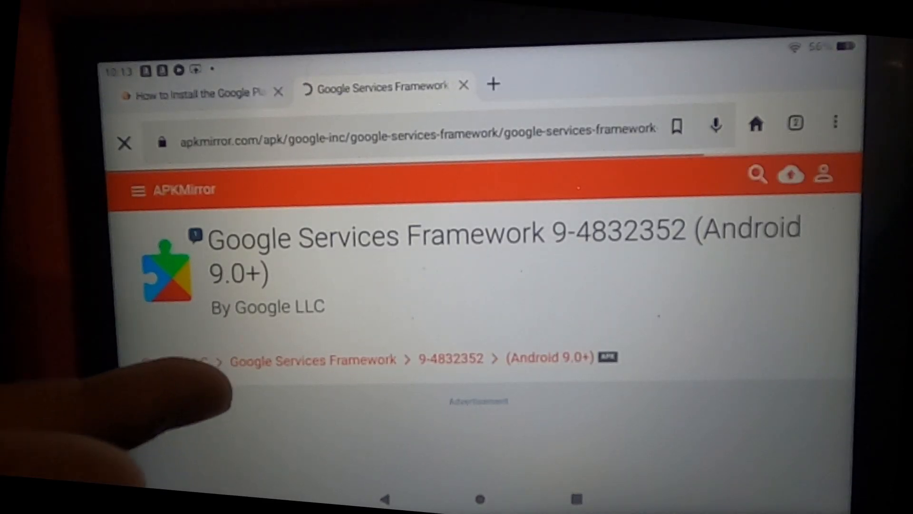
scroll(down, 3)
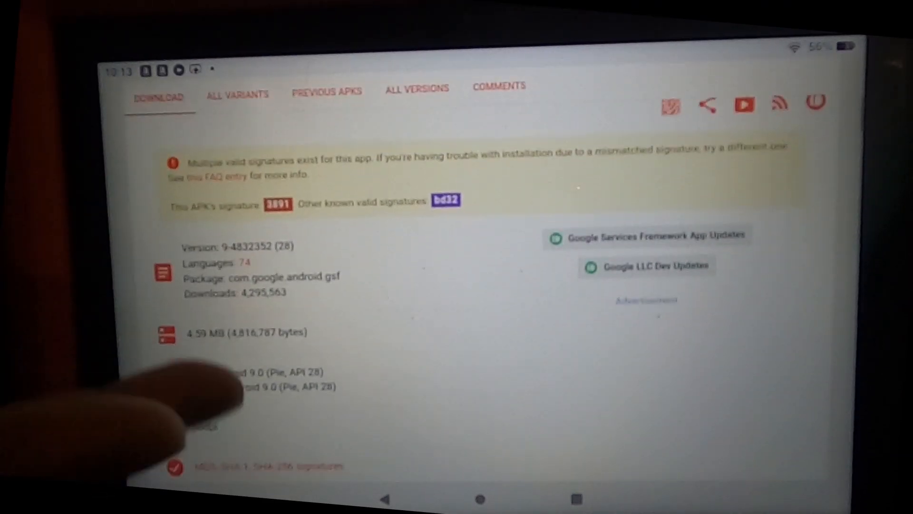
scroll(down, 3)
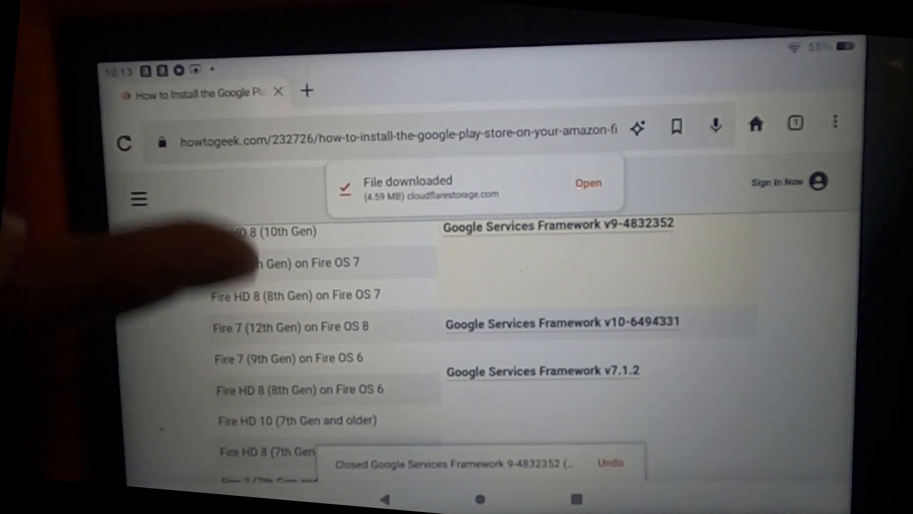
- Follow the guide's Google Play services link and pick the 24.46.30 release from APKMirror's variant list
scroll(down, 3)
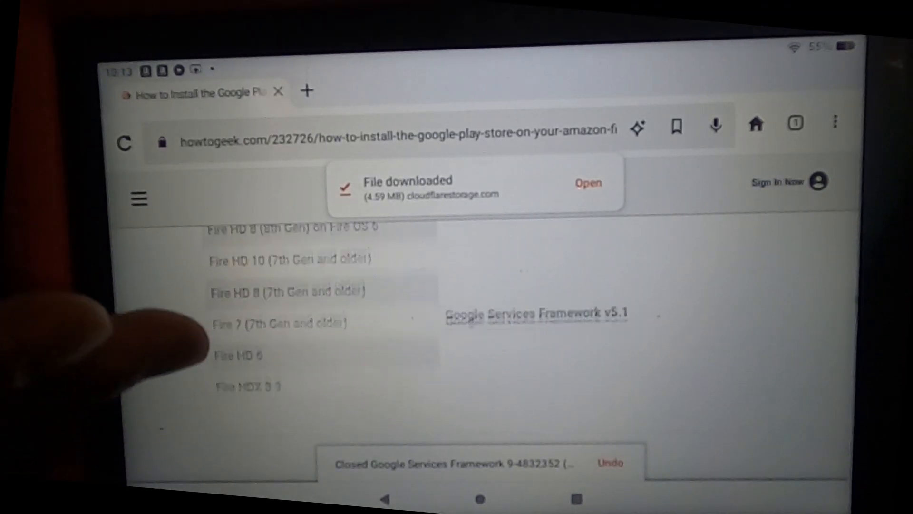
scroll(down, 3)
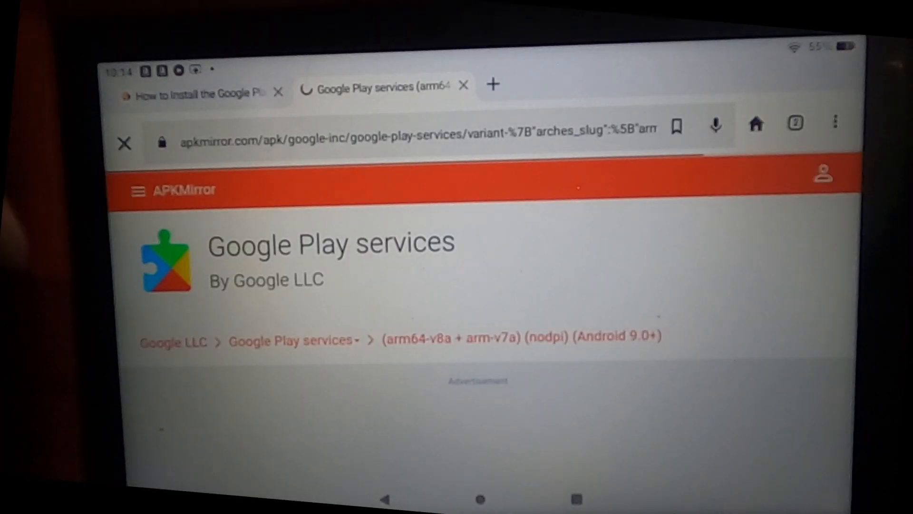
scroll(down, 3)
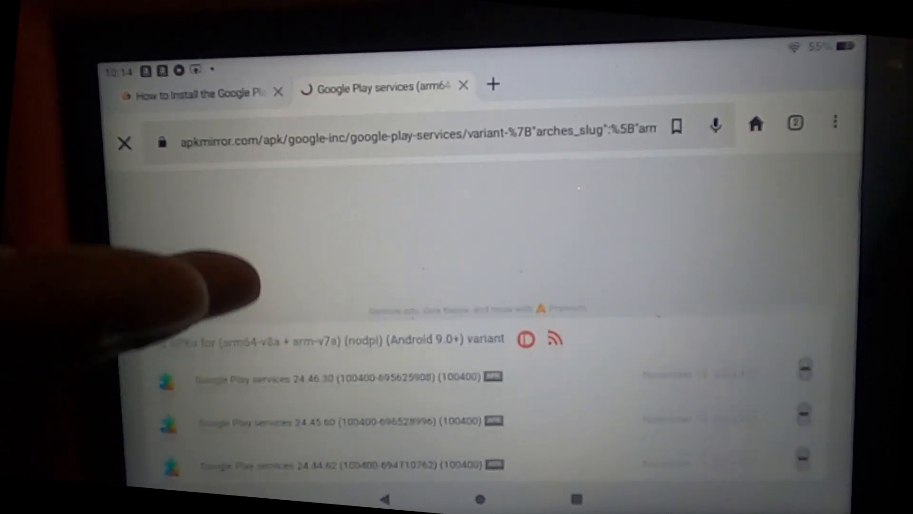
scroll(down, 3)
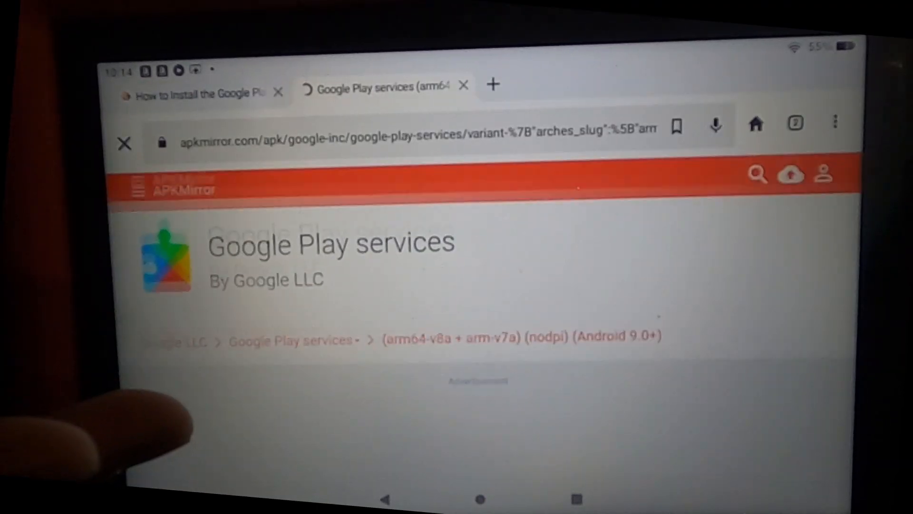
scroll(down, 3)
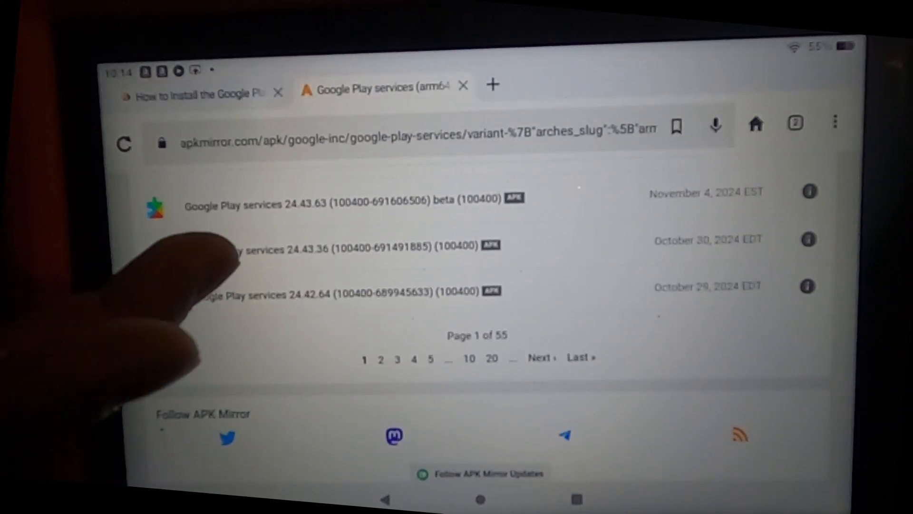
scroll(up, 3)
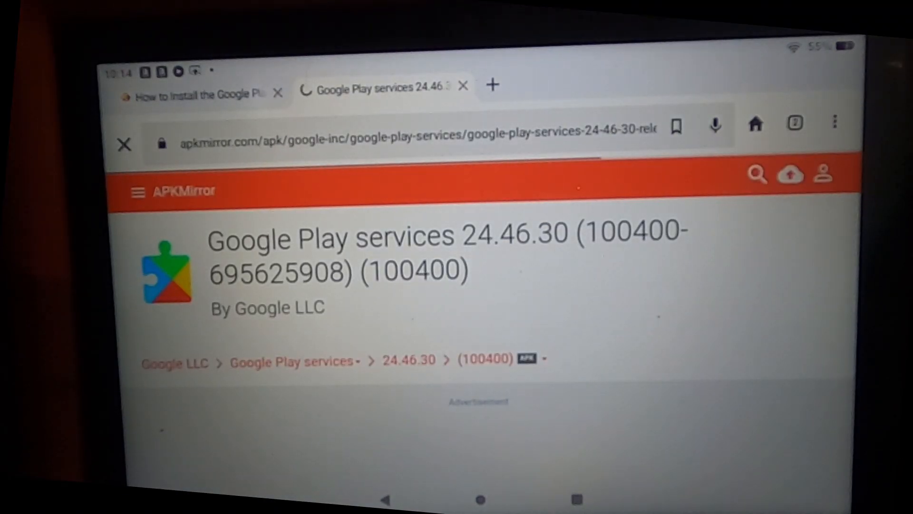
- Download Google Play services 24.46.30, then reach the guide's Google Play Store (Android 10+, universal, nodpi) link
click(124, 144)
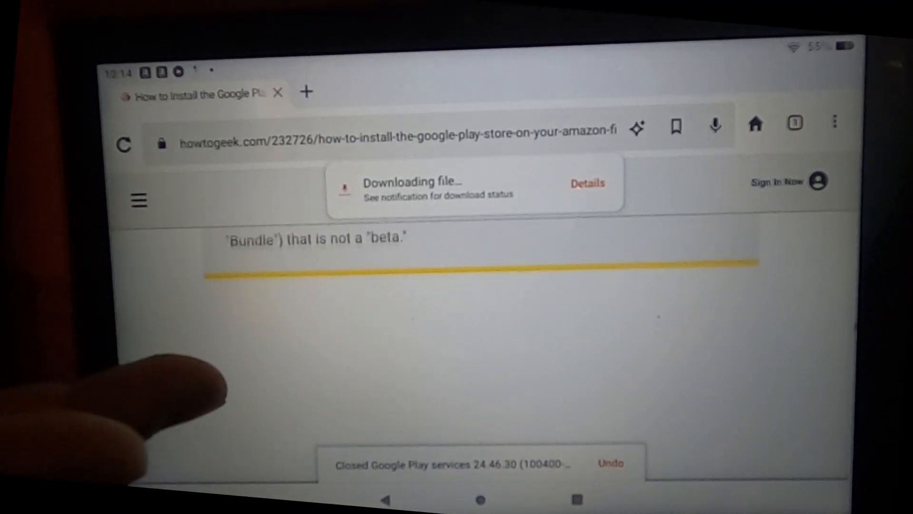
scroll(down, 3)
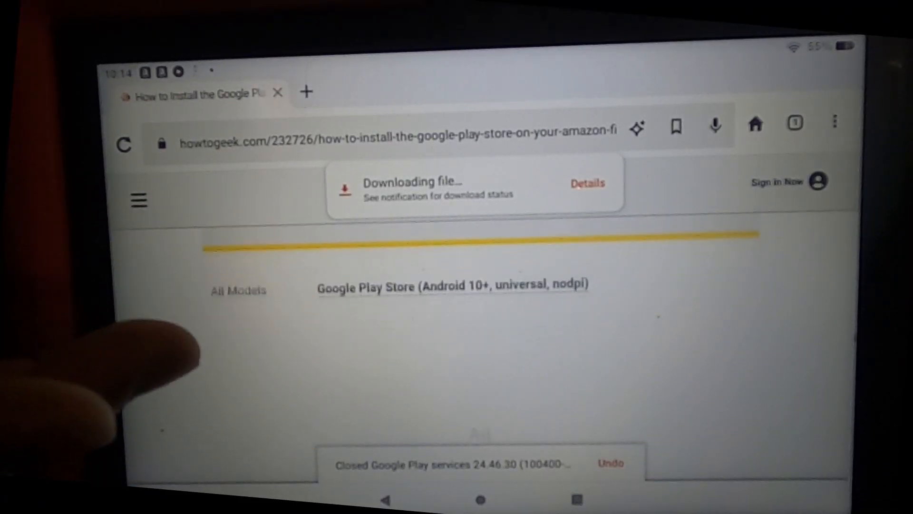
scroll(down, 3)
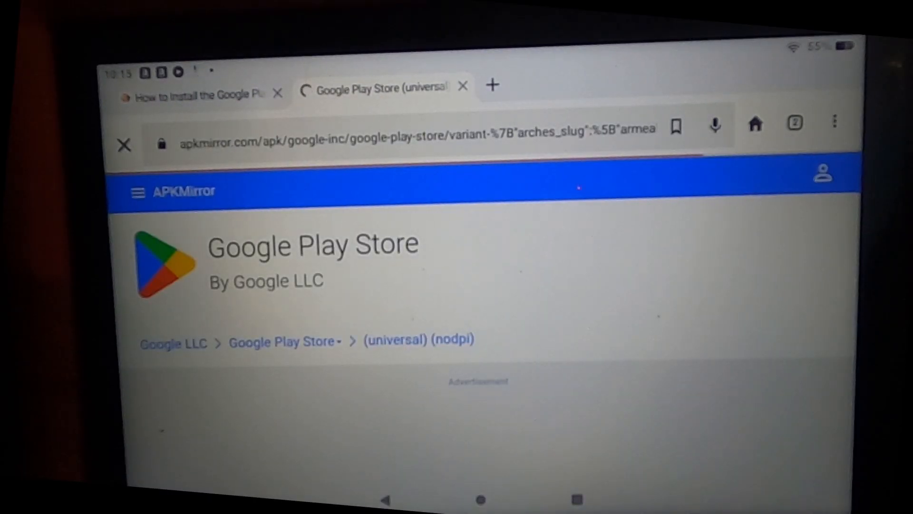
- Download Google Play Store 43.6.34-29 and return to the guide's four-file install order
scroll(down, 3)
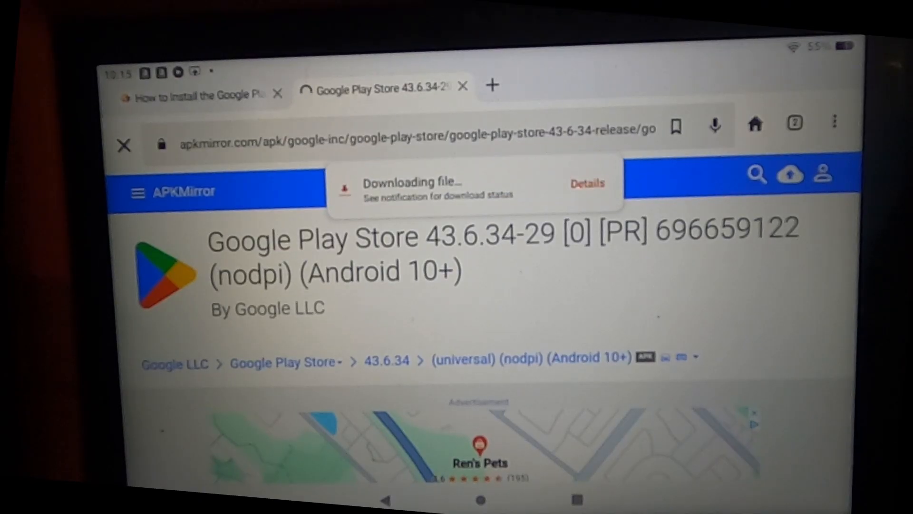
click(124, 145)
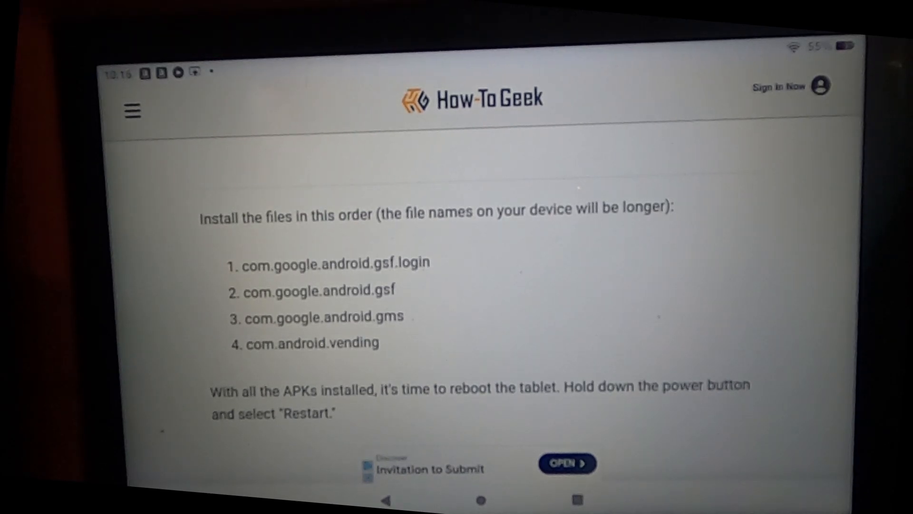
- Show Downloads as a detailed list of the four downloaded Google APKs
click(479, 499)
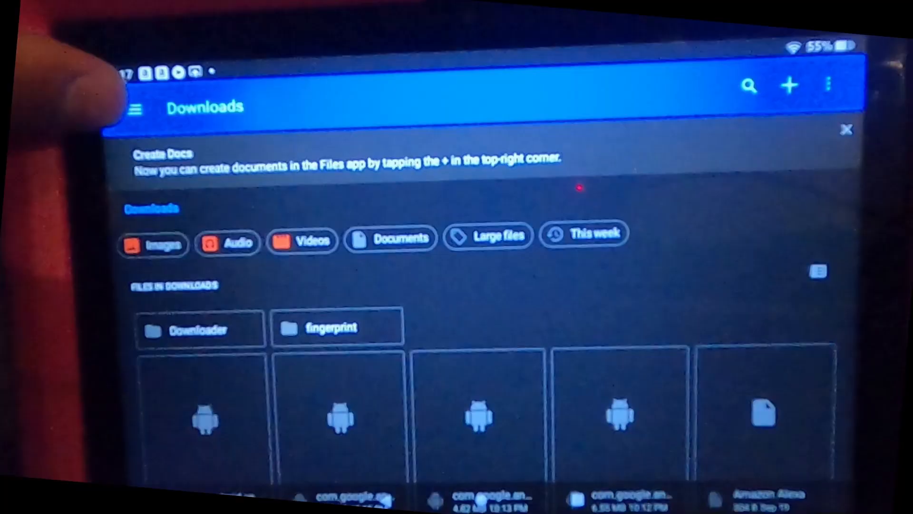
click(136, 110)
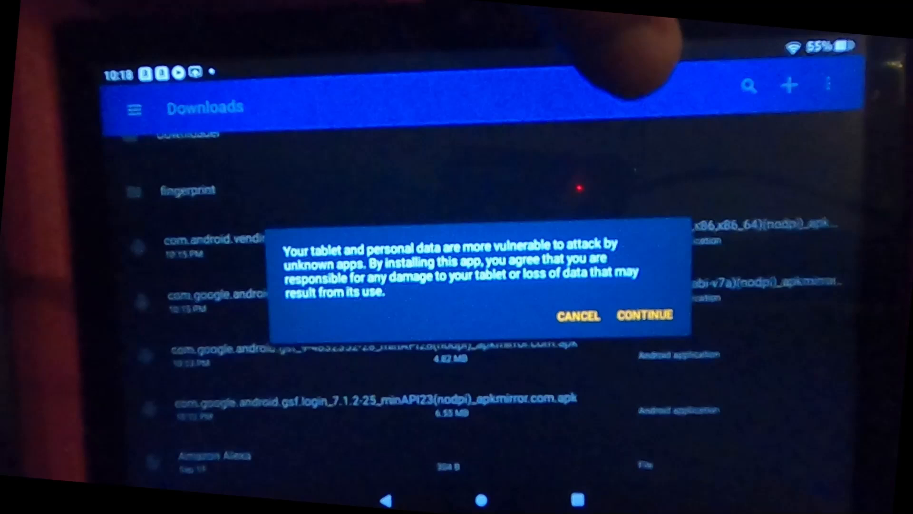
- Accept the unknown-apps warning and install the Google Account Manager update
click(644, 315)
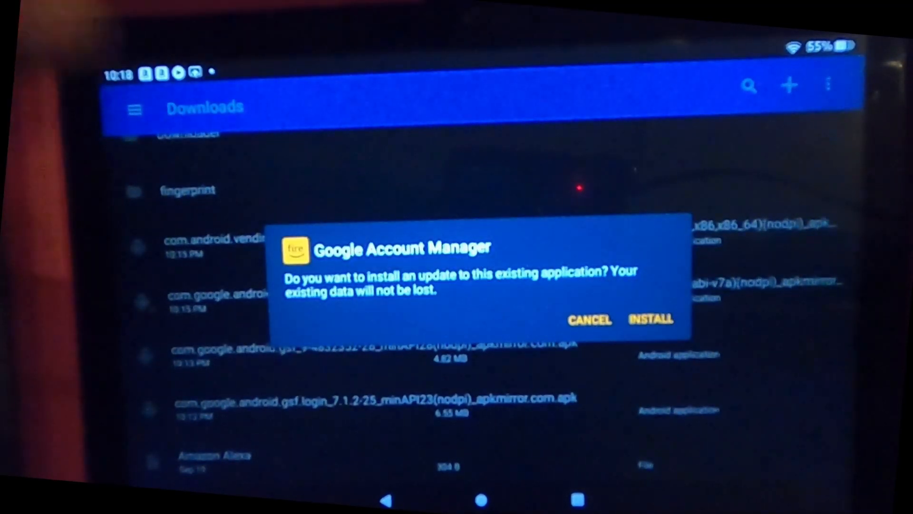
click(650, 320)
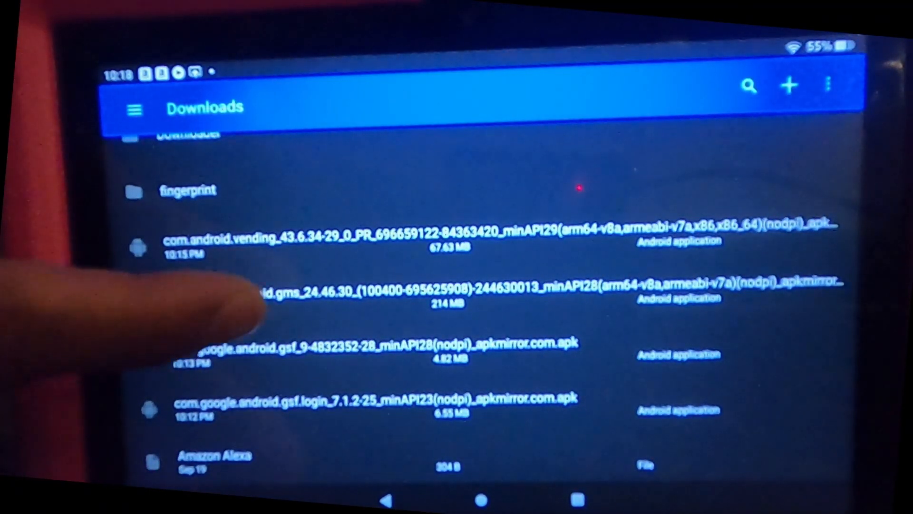
- Install the Google Play services update from the com.google.android.gms package, accepting the warning
click(408, 291)
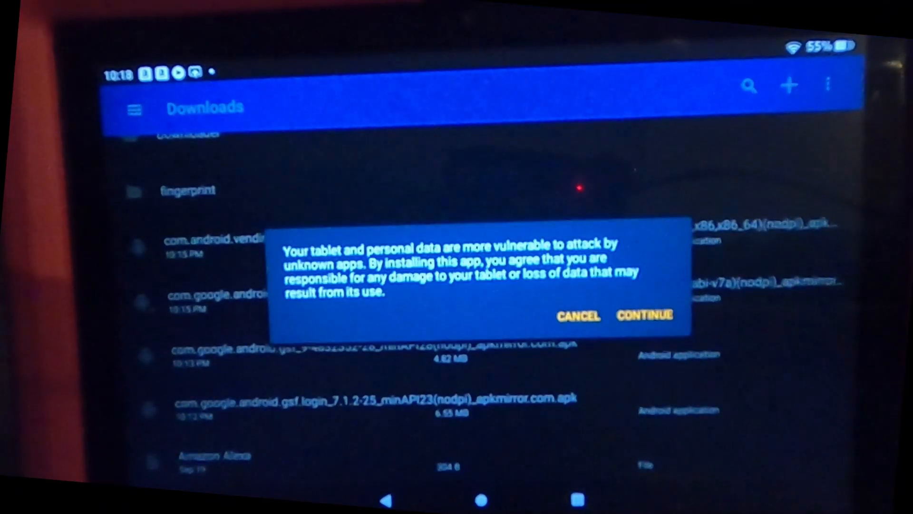
click(644, 315)
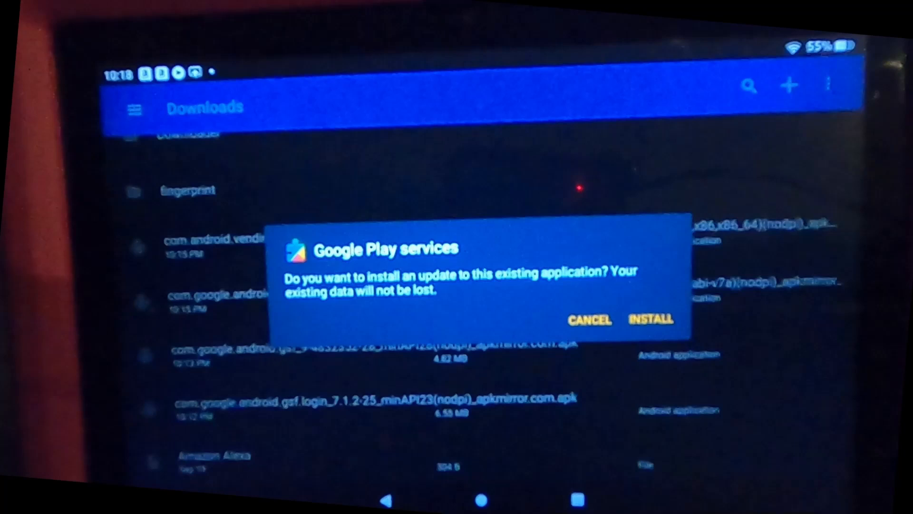
click(650, 319)
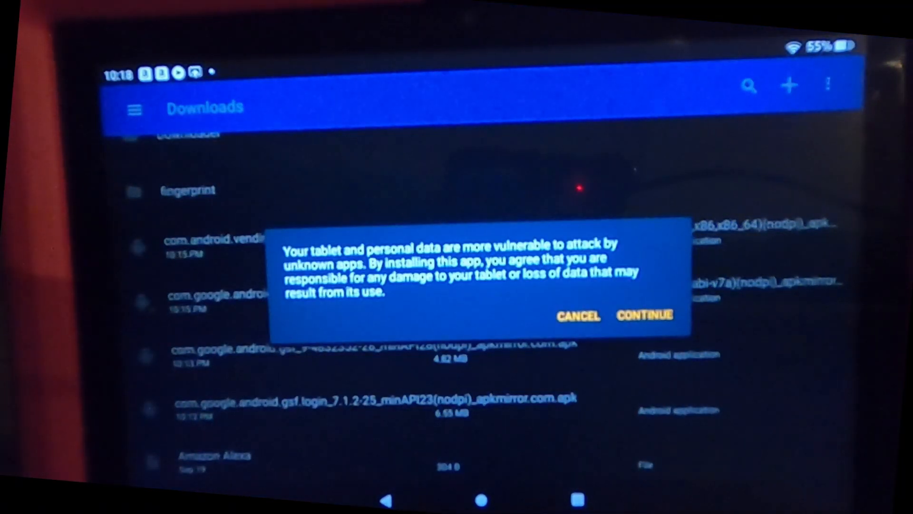
- Accept the warning, install Google Play Store and finish with Done
click(644, 315)
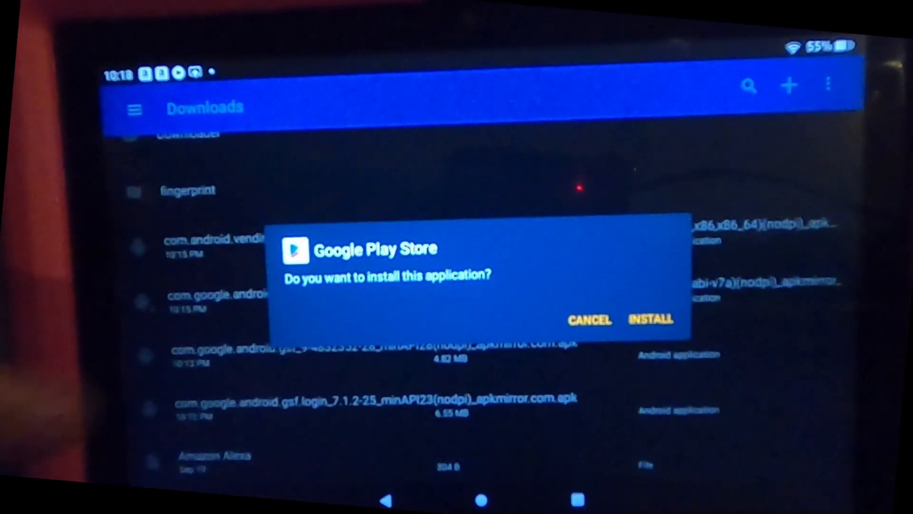
click(651, 320)
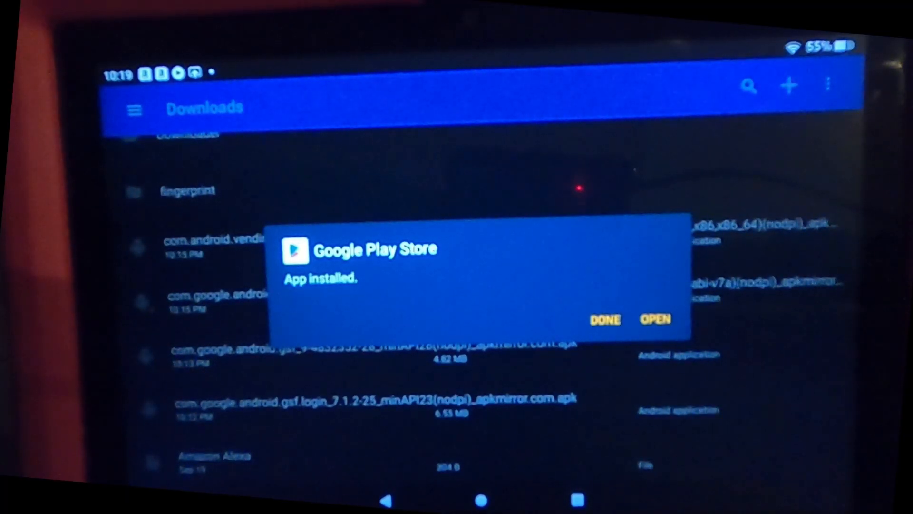
click(605, 320)
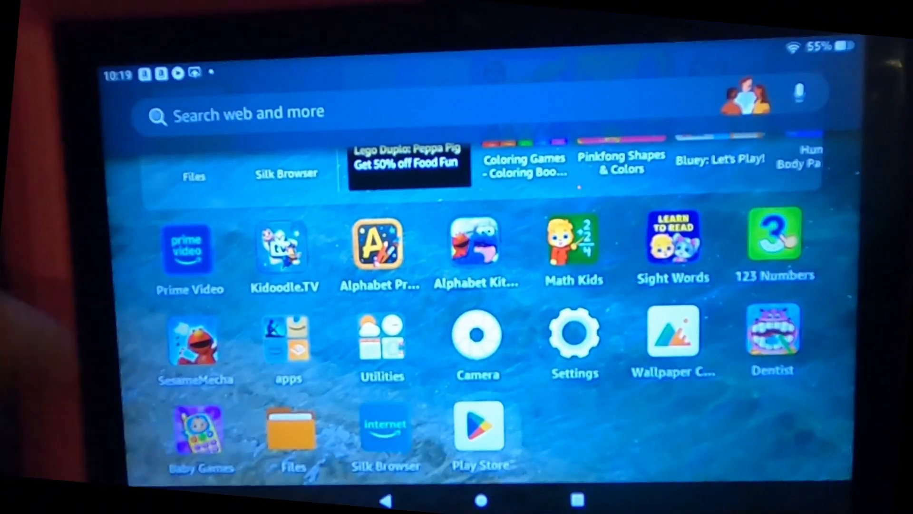
- Launch Google Play Store from the home screen and go to its search page
click(479, 426)
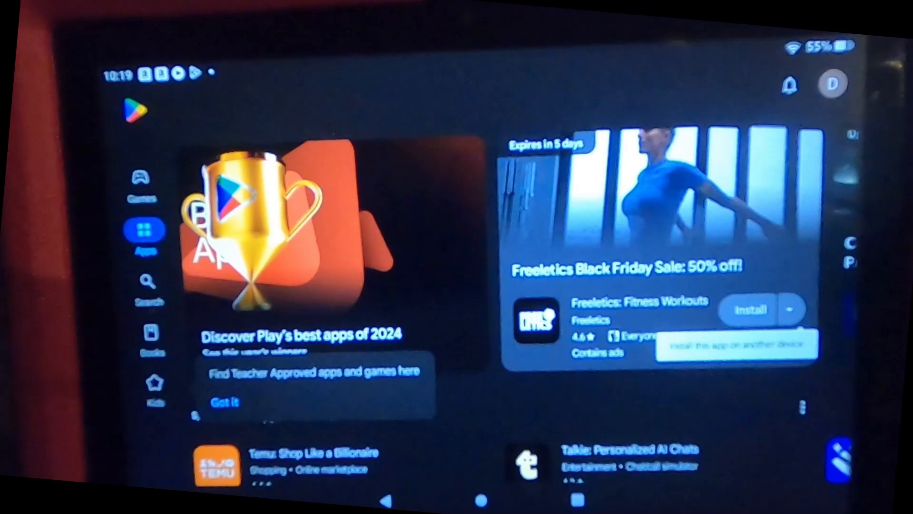
click(146, 283)
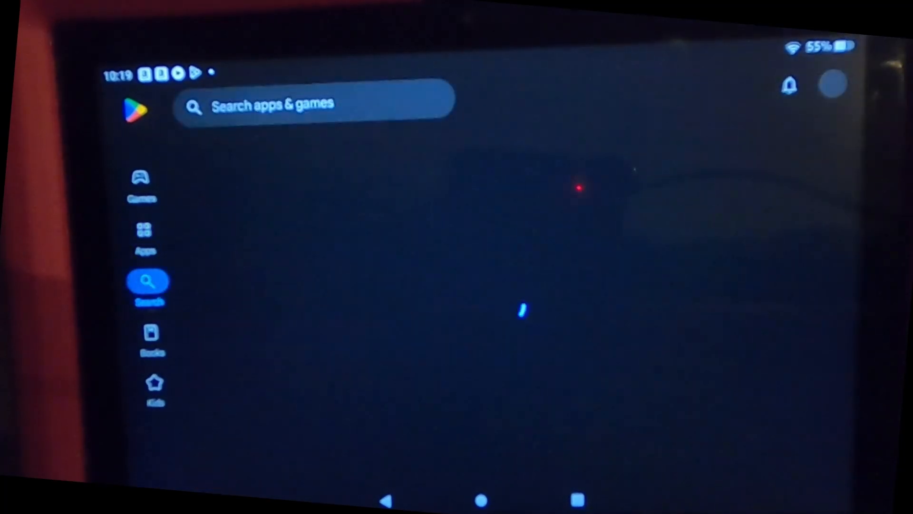